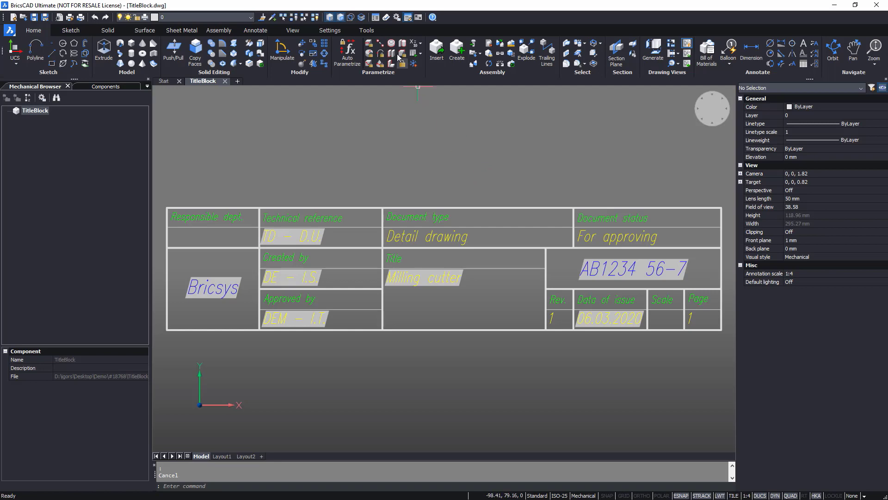
Add a Frame layer with colour 34 (orange) and 0.40 mm lineweight
left_click(375, 17)
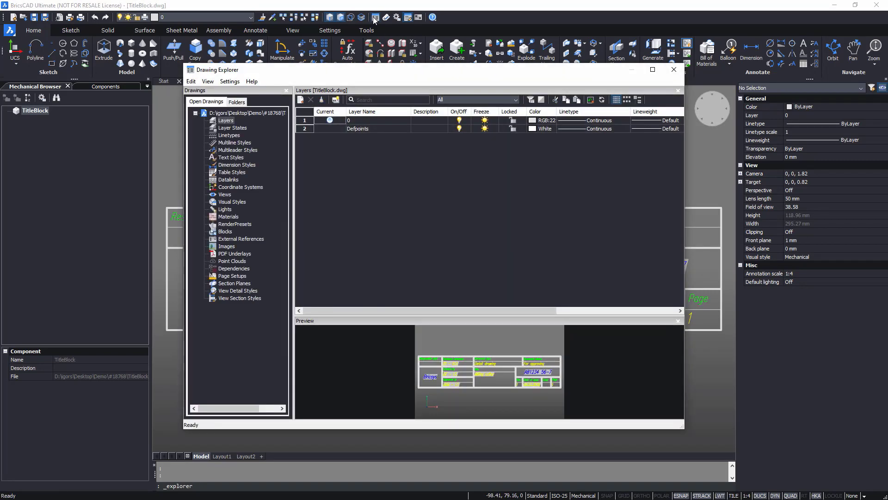
type("Fram")
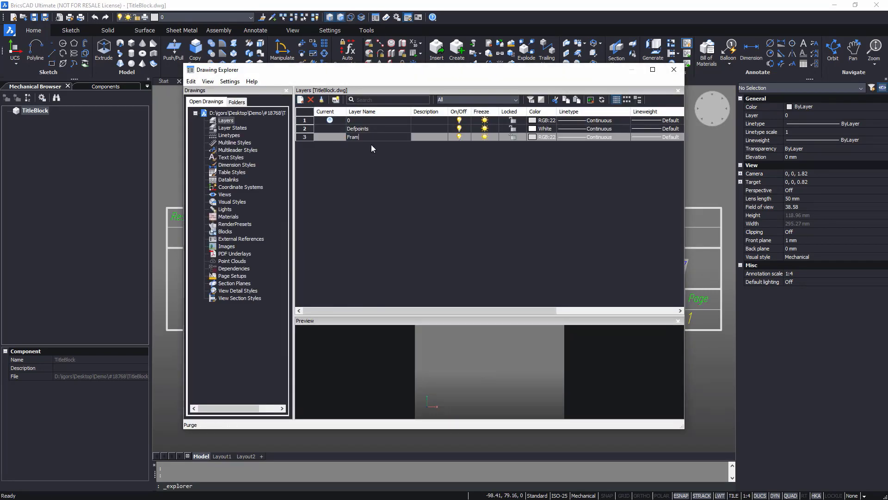
left_click(533, 137)
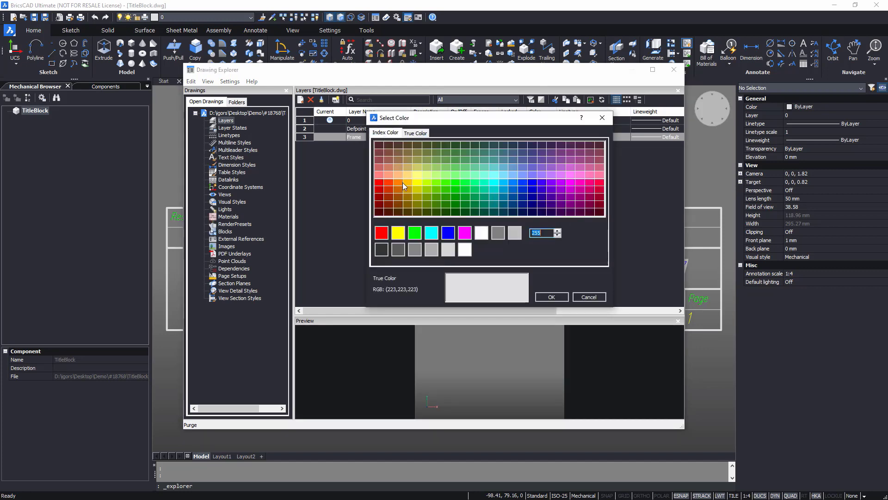
left_click(552, 296)
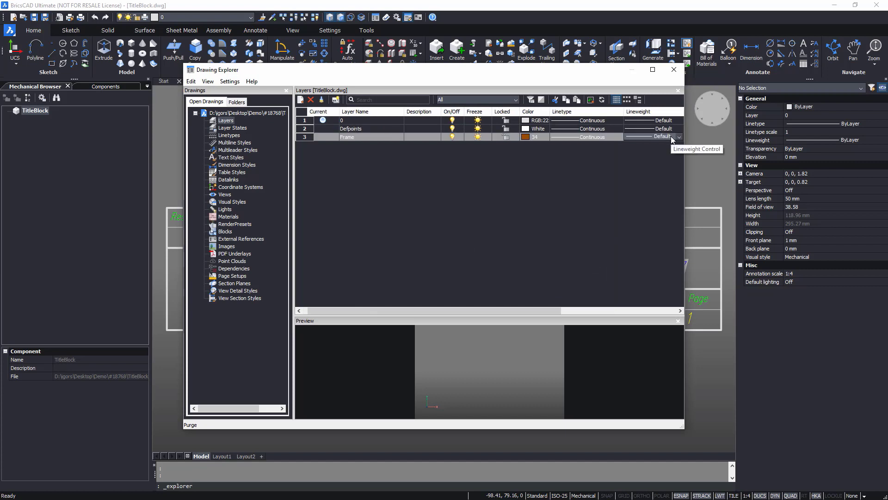
left_click(679, 137)
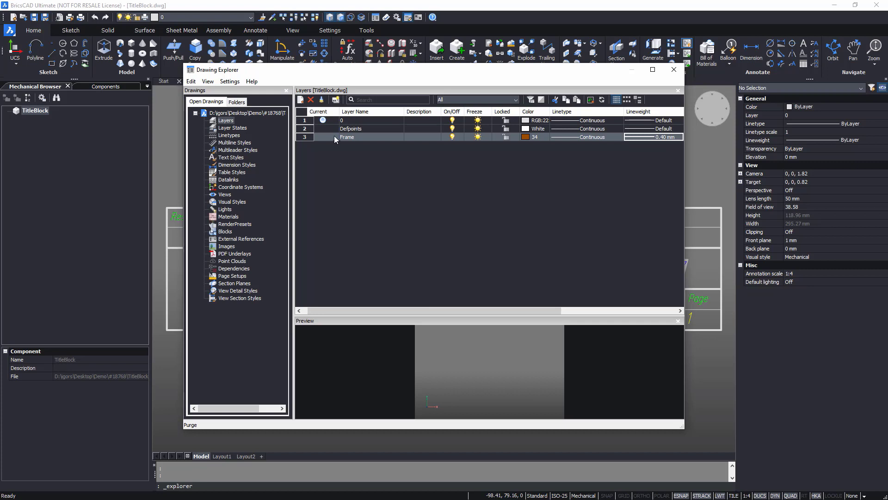
Add a Text layer with colour 86 (green), 0.25 mm, and make it current
left_click(301, 100)
type("Text")
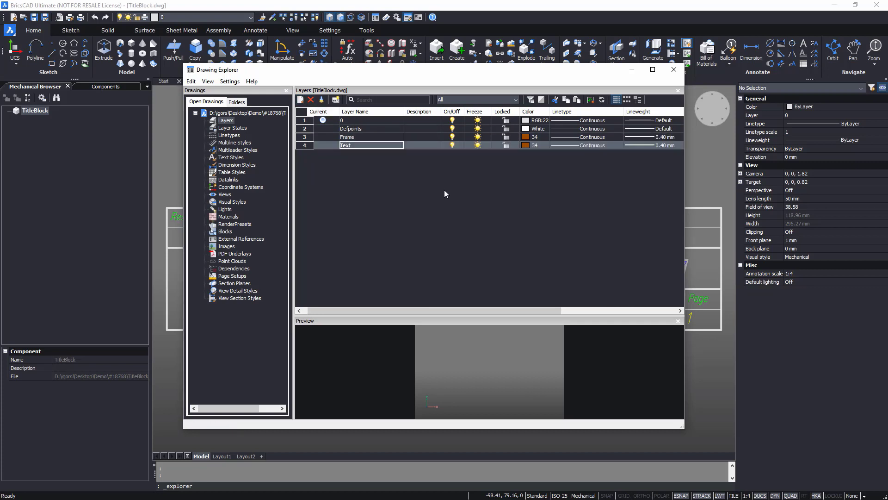
left_click(526, 144)
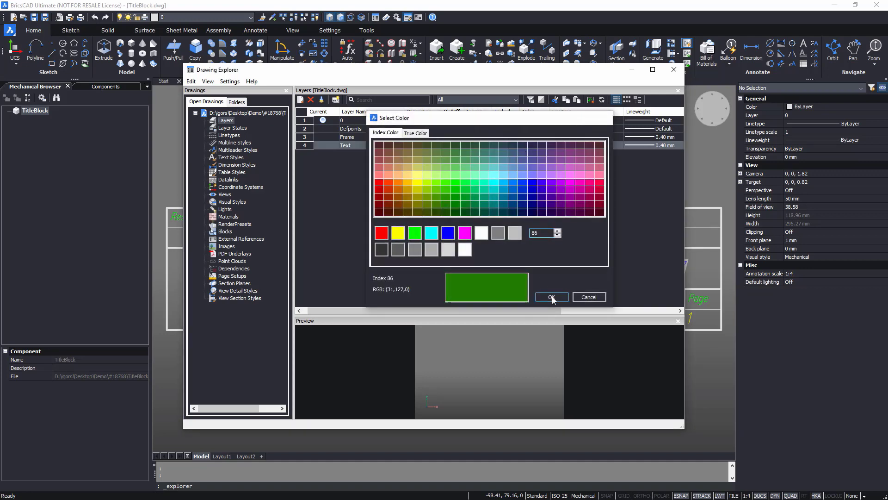
left_click(552, 297)
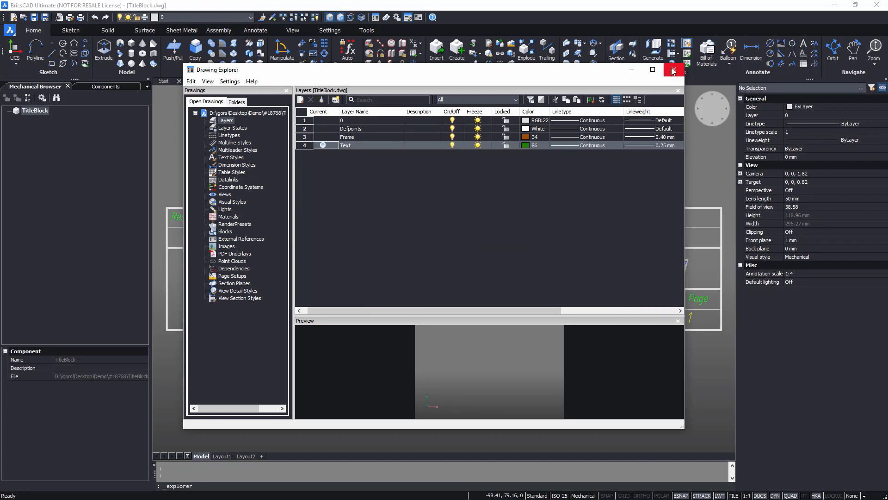
left_click(674, 71)
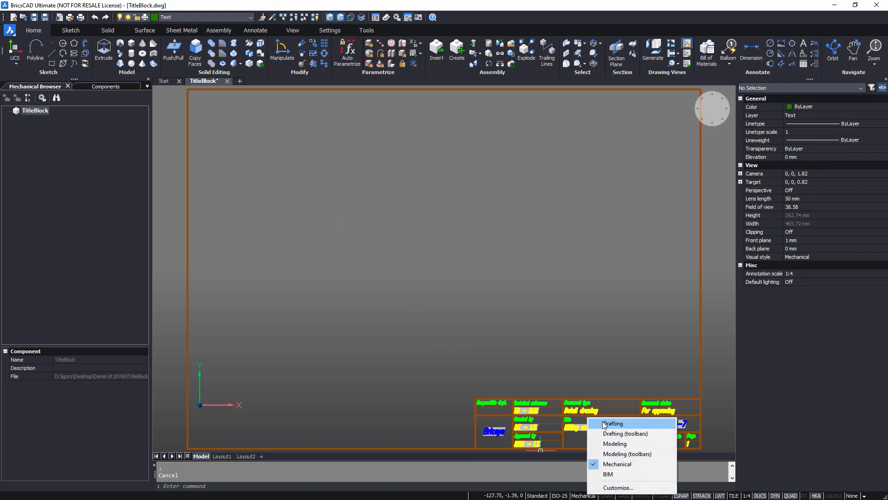
In the Drafting workspace, define block A3_Drawing_Frame at the frame corner, deleting the originals
left_click(614, 424)
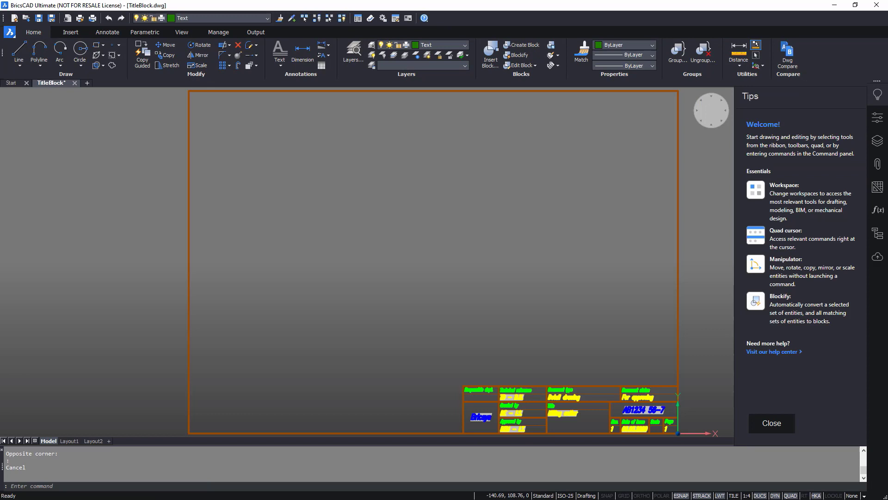
left_click(70, 31)
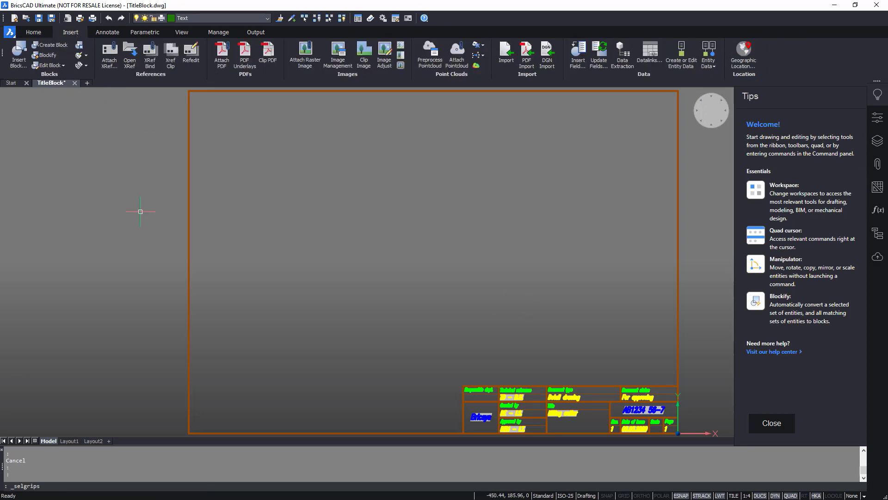
left_click(35, 44)
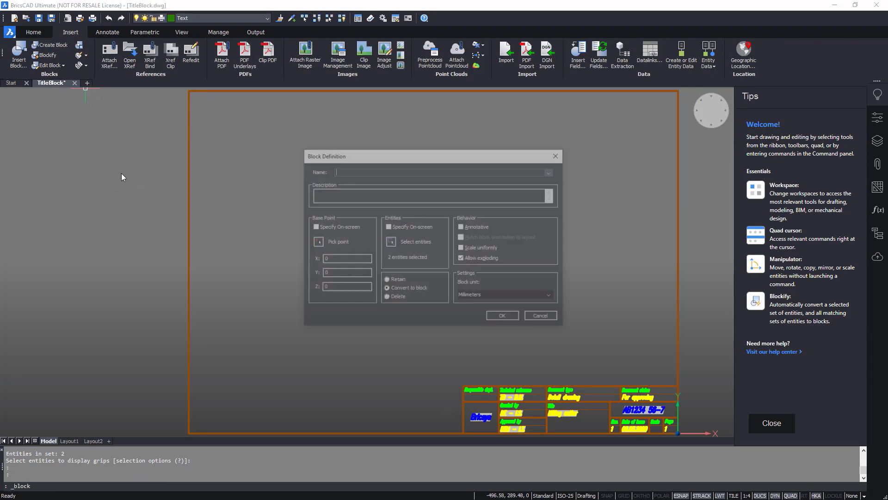
left_click(502, 315)
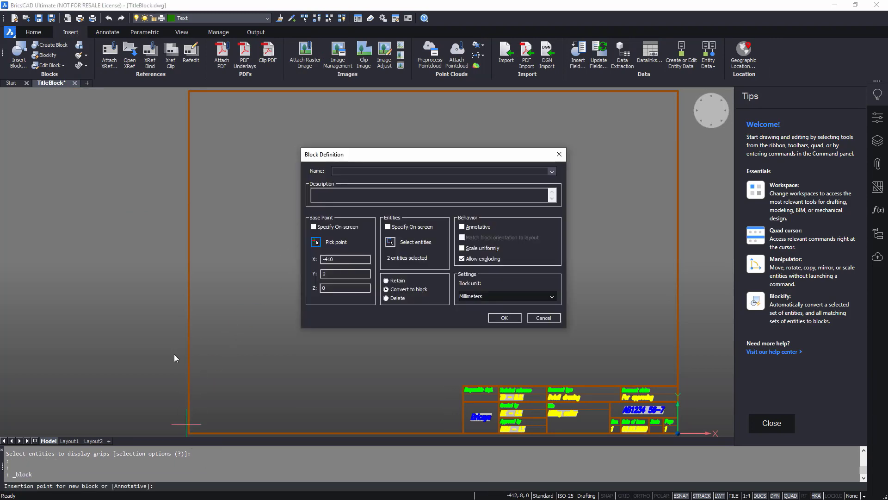
type("A3_Drawing_Frame")
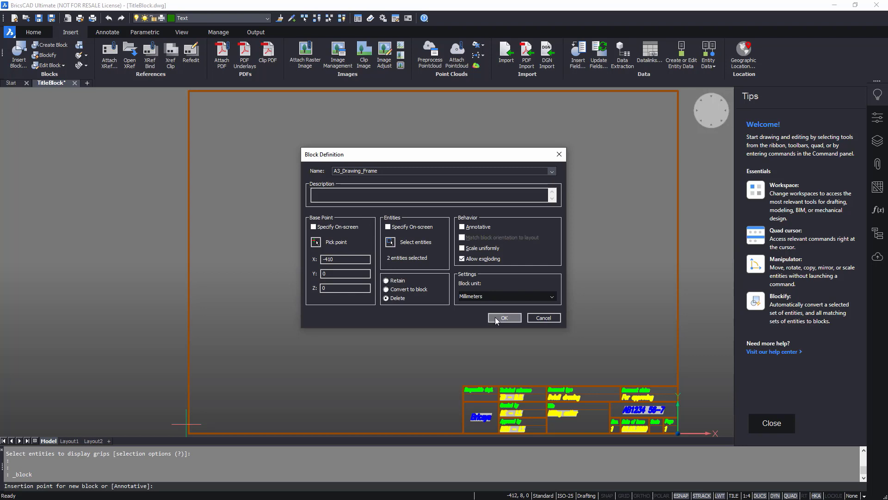
left_click(504, 318)
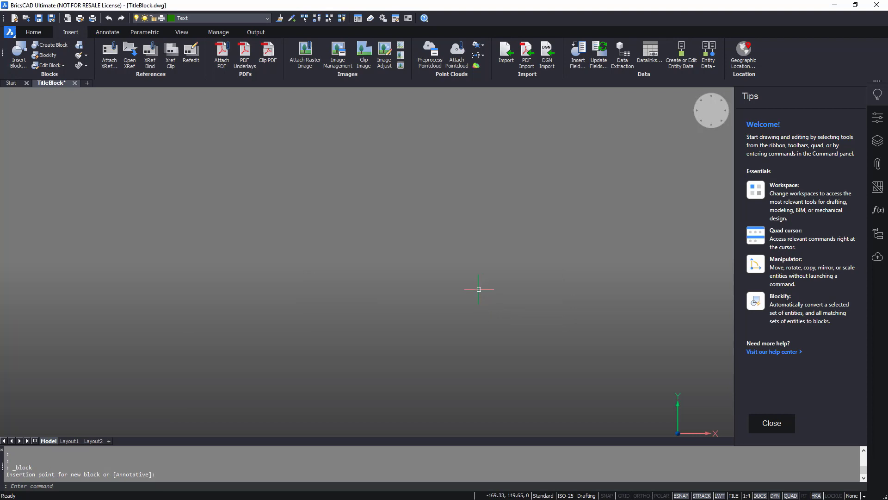
Rename the Layout1 sheet to A3_Drawing
left_click(69, 441)
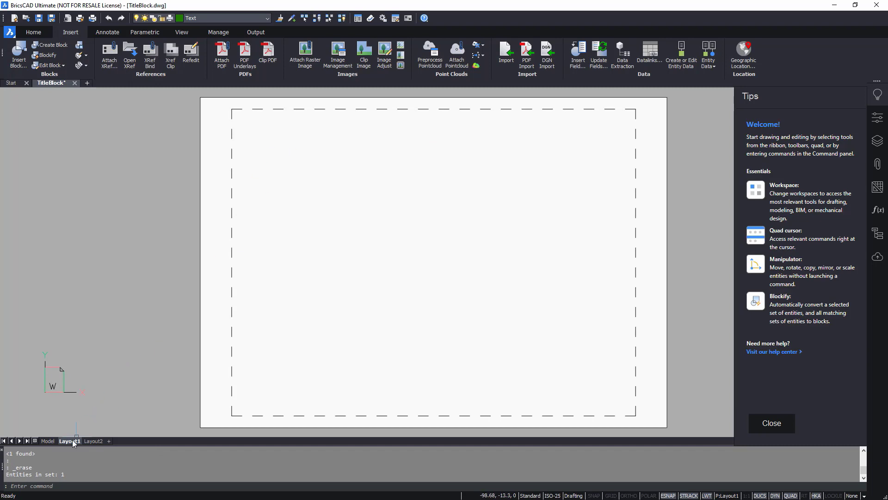
double_click(69, 440)
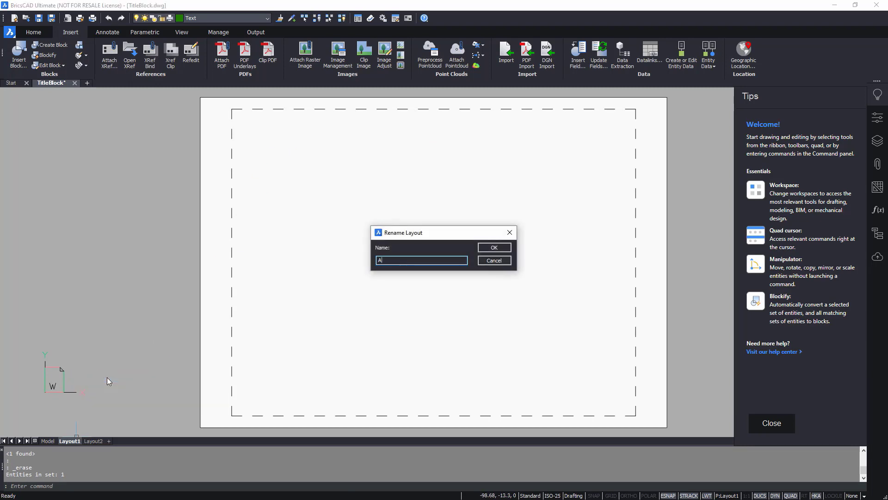
type("A3_Drawing")
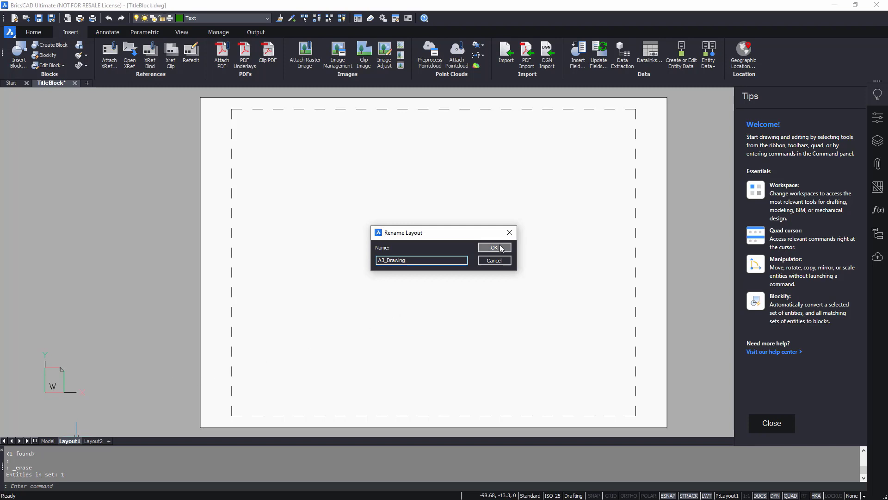
left_click(494, 248)
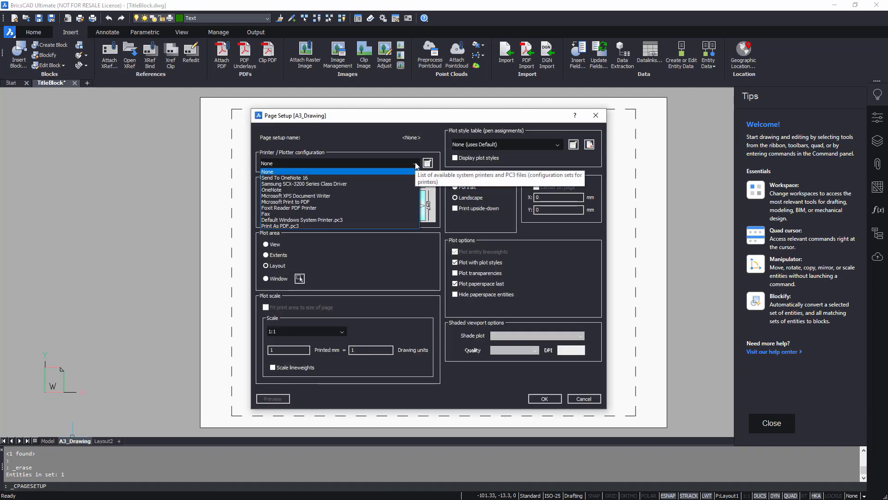
mouse_move(325, 202)
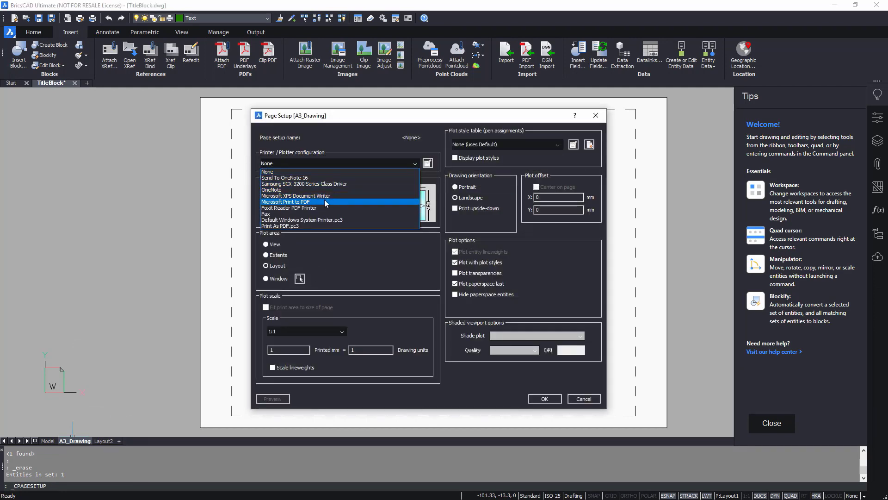
Set the page setup to Microsoft Print to PDF on A3 paper
left_click(285, 202)
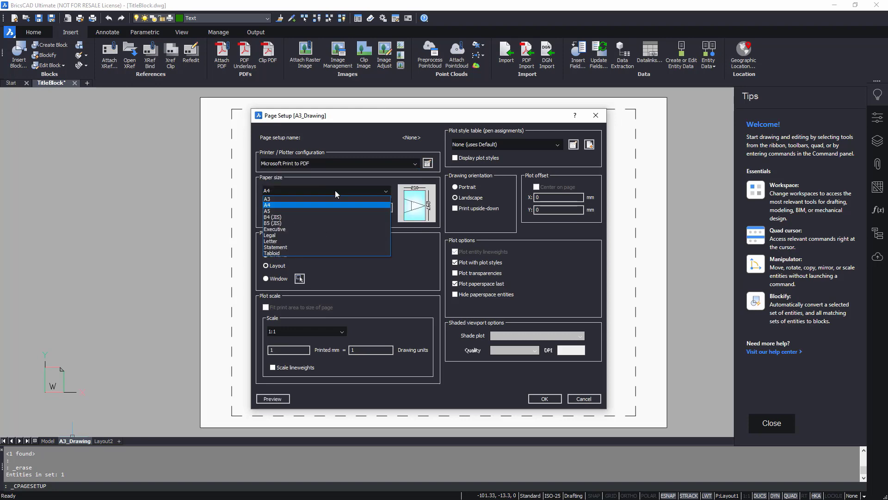
left_click(267, 198)
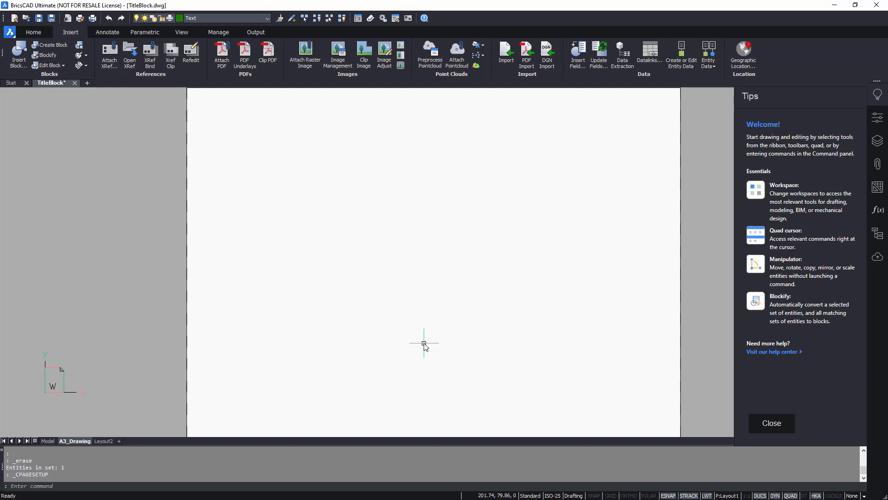
mouse_move(13, 51)
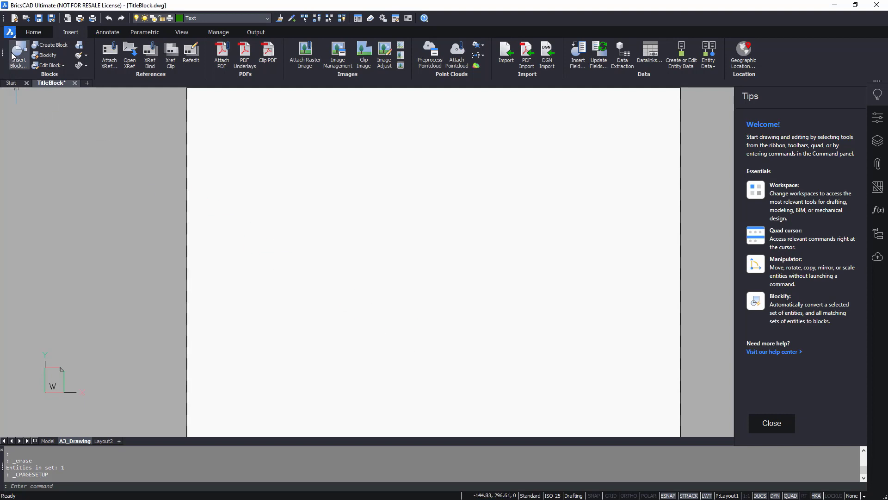
Insert the A3_Drawing_Frame block onto the sheet at point 5,5
left_click(16, 49)
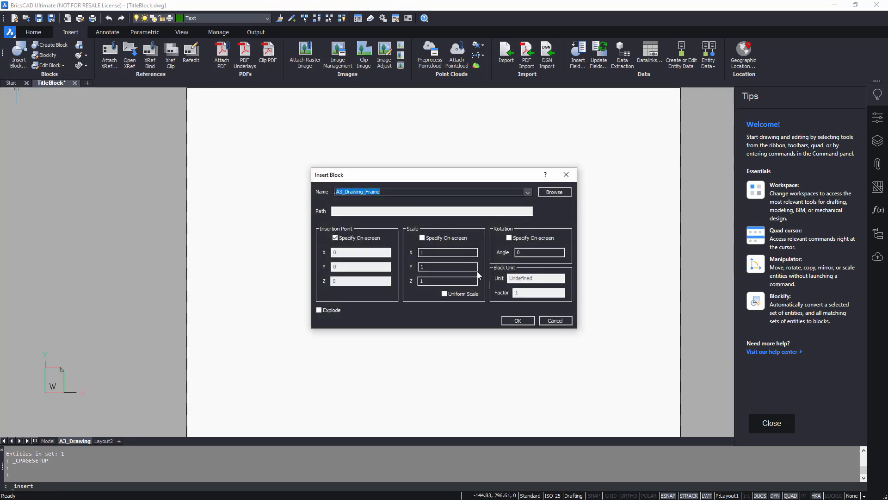
left_click(519, 320)
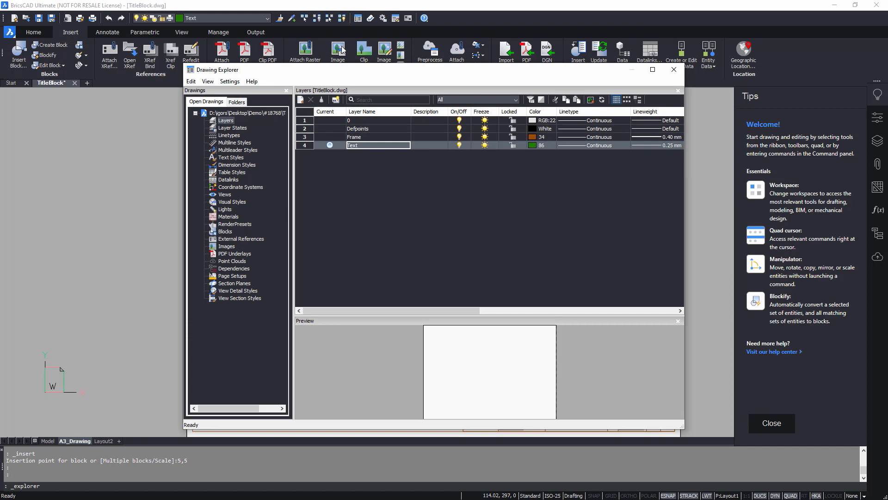
Create dimension style Custom_DIM with green dimension and extension lines and baseline spacing 5
left_click(237, 165)
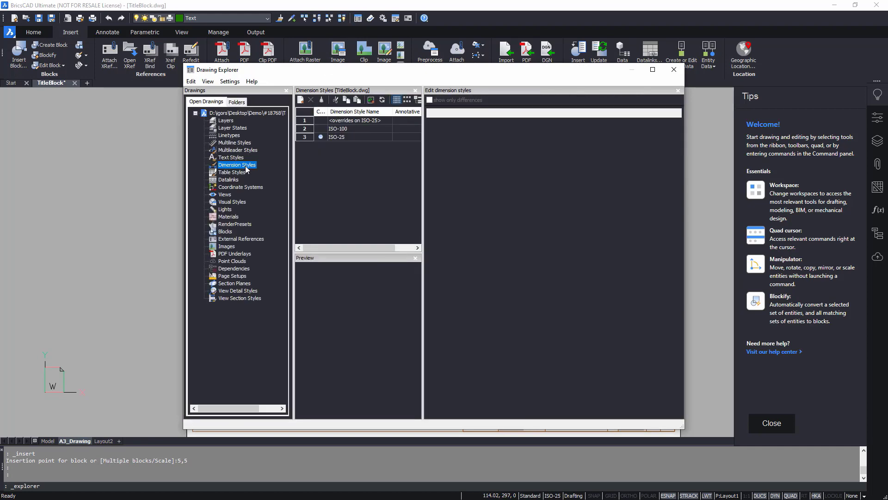
left_click(299, 100)
type("Custom_")
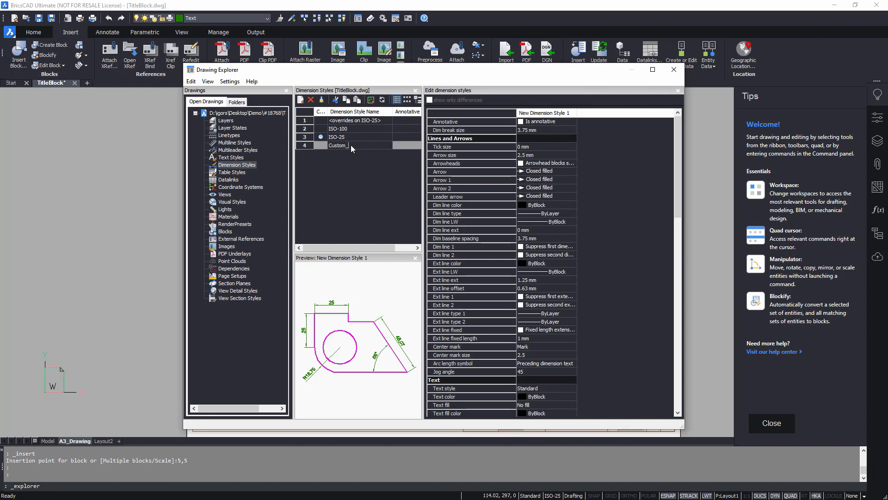
type("DIM")
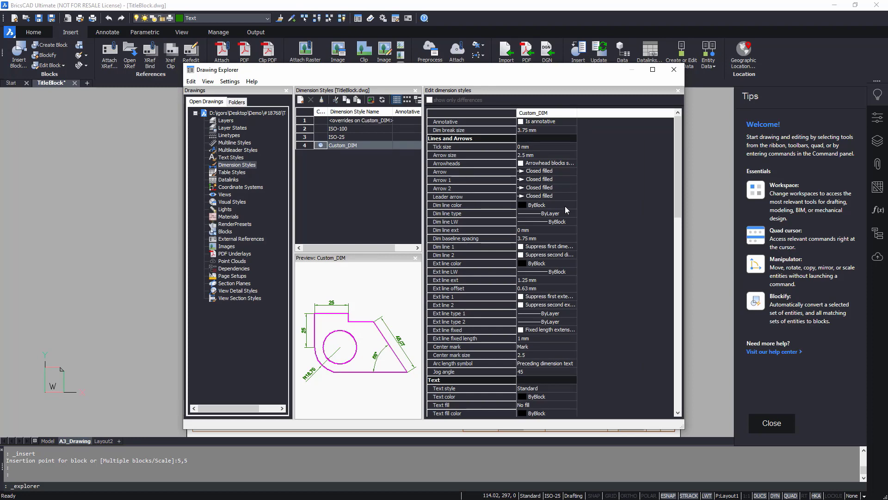
left_click(573, 204)
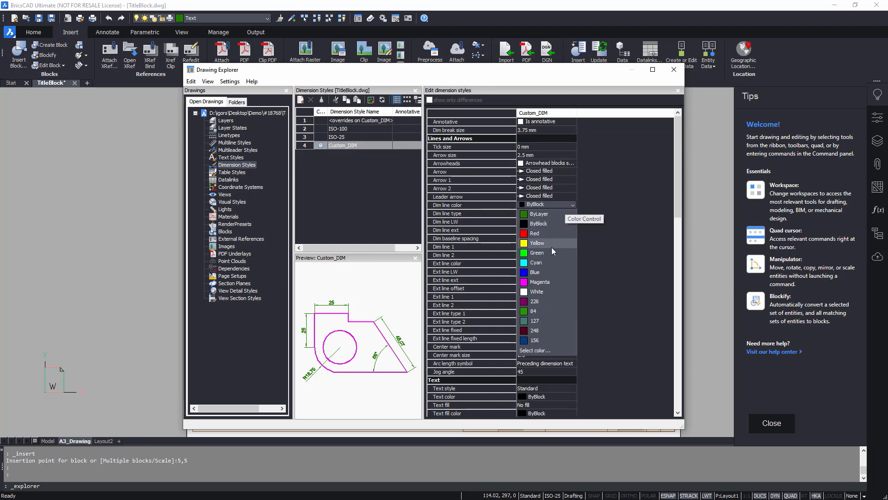
left_click(536, 252)
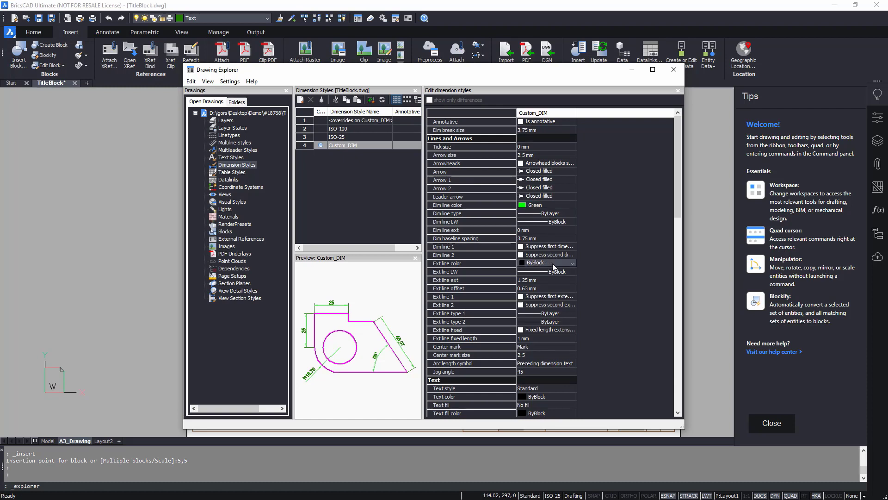
left_click(572, 263)
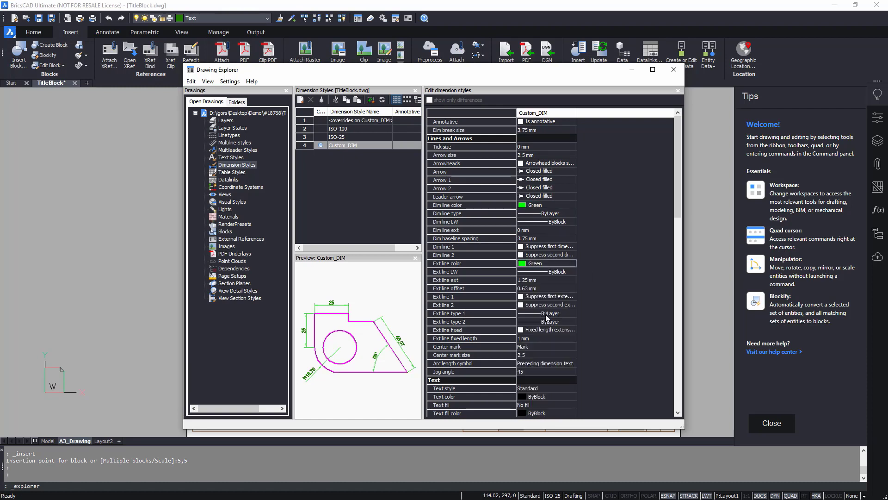
left_click(528, 239)
type("5")
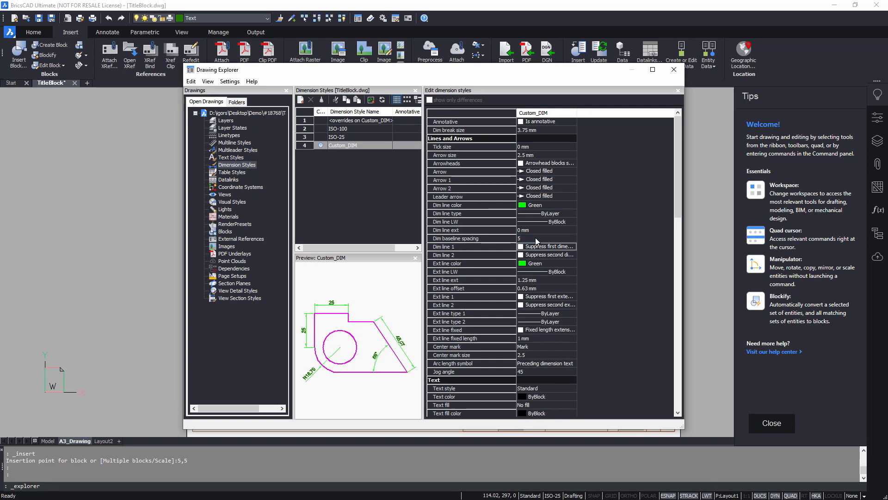
Give Custom_DIM the Custom_1 text style with text colour 234
left_click(570, 387)
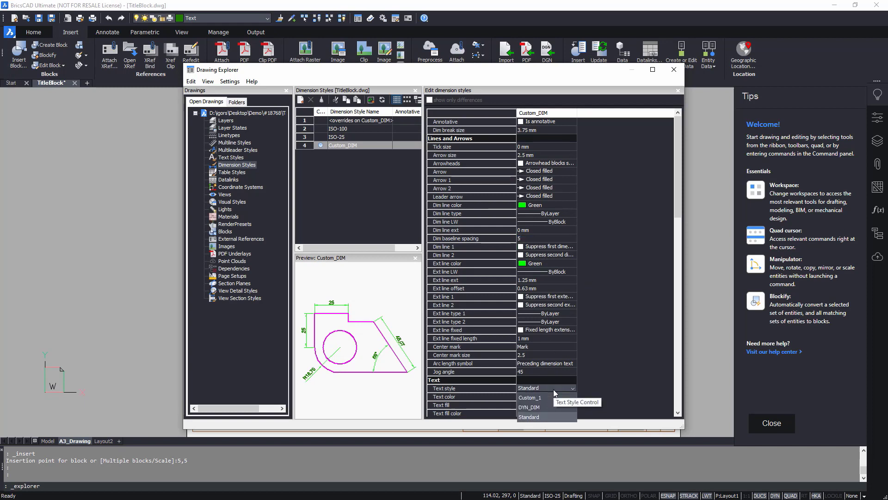
left_click(530, 397)
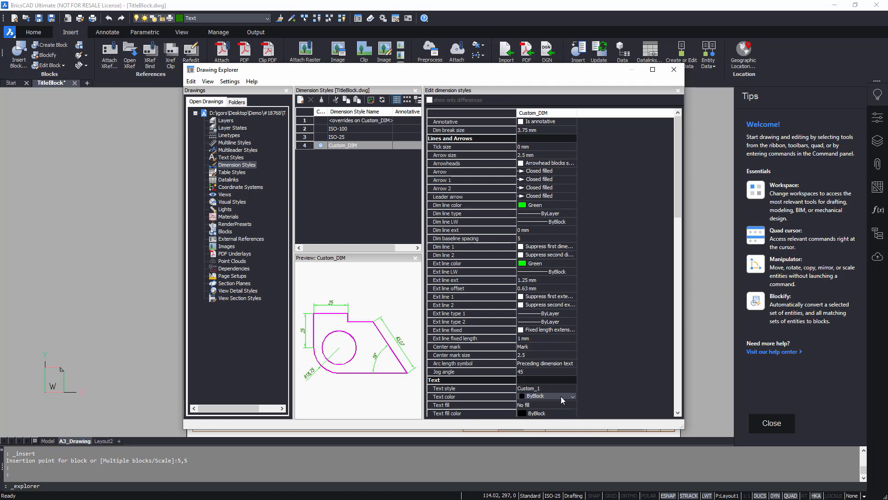
left_click(573, 396)
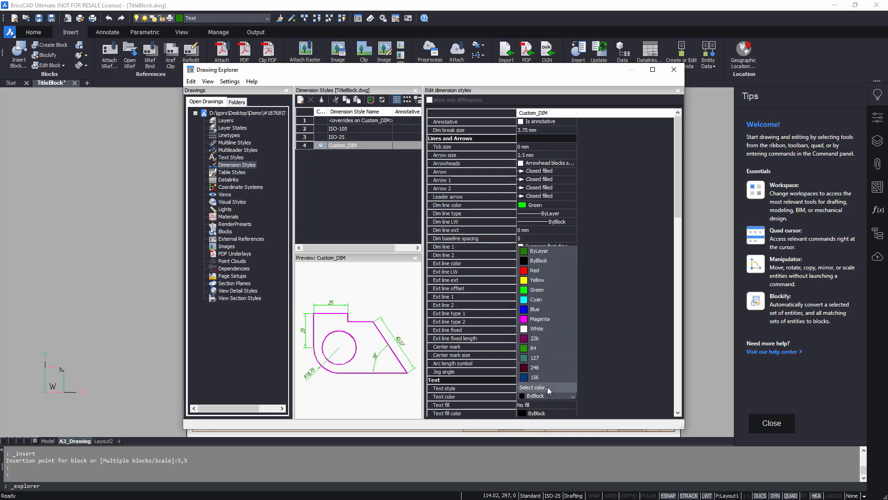
left_click(533, 387)
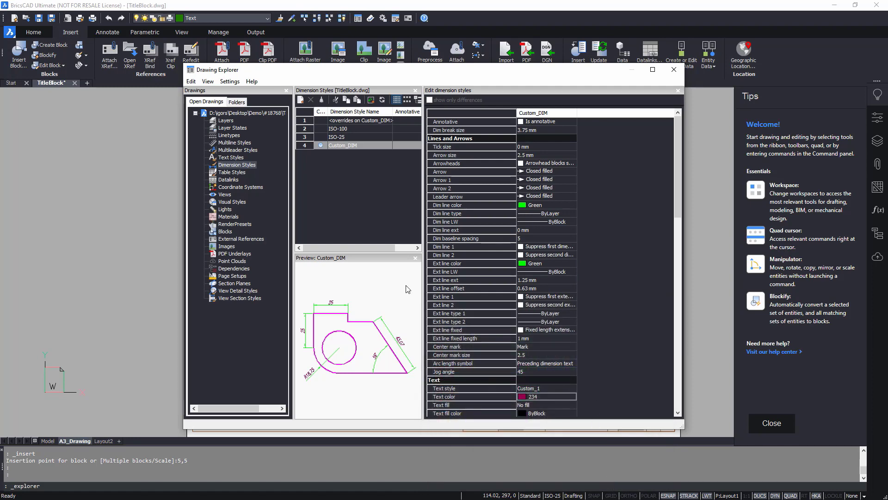
left_click(238, 150)
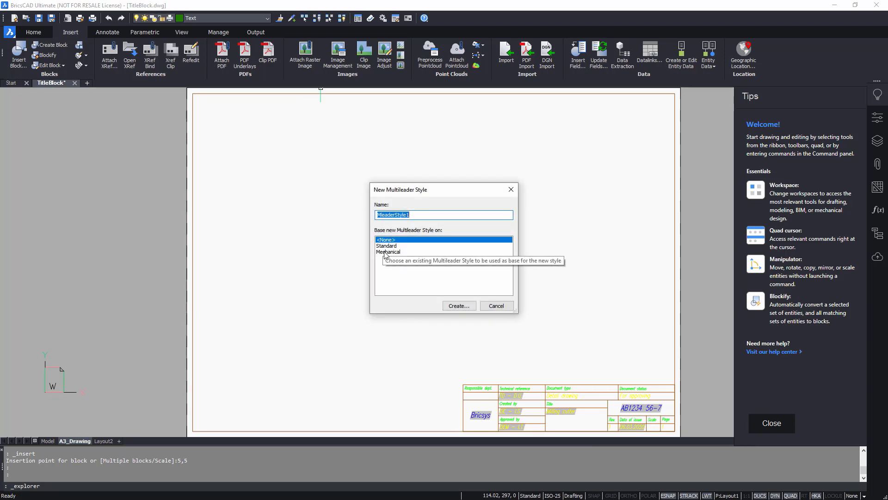
Create multileader style Datum from Mechanical with green leaders and filled datum triangle arrowheads
left_click(389, 252)
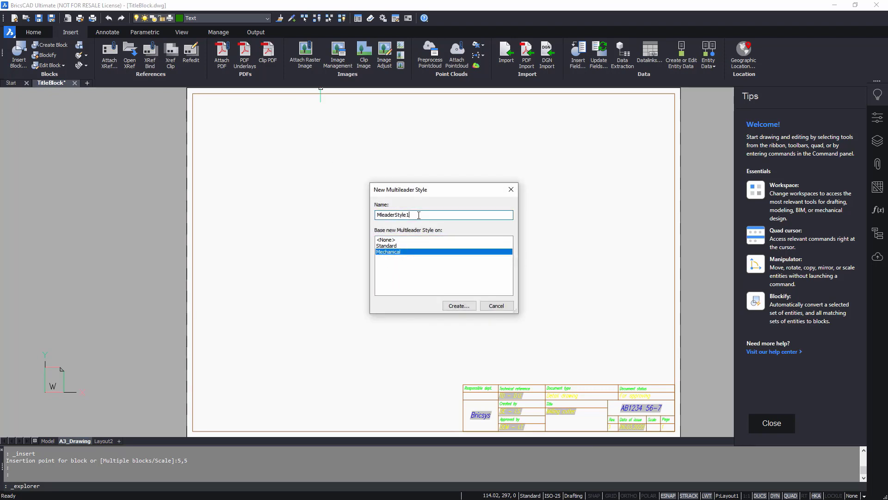
type("Datum")
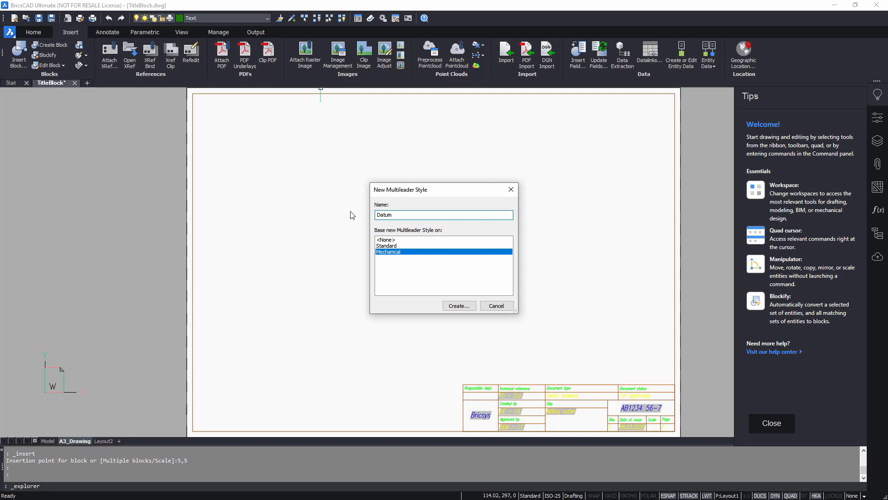
left_click(459, 305)
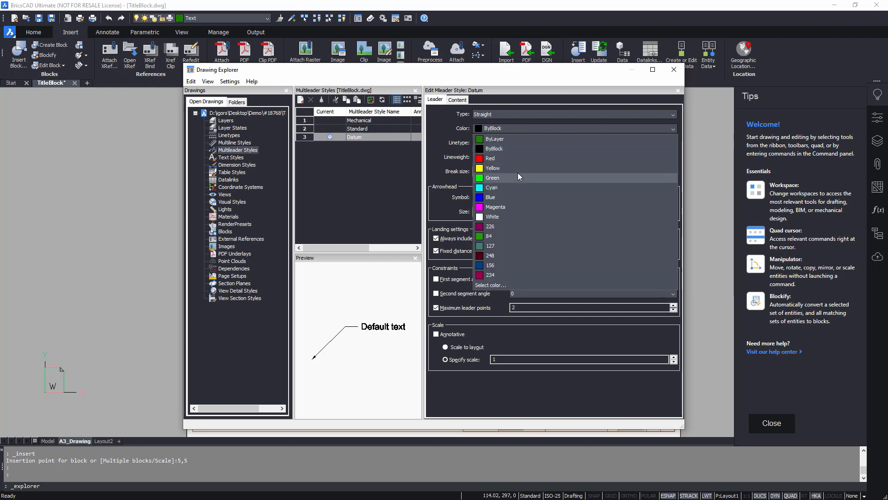
left_click(493, 177)
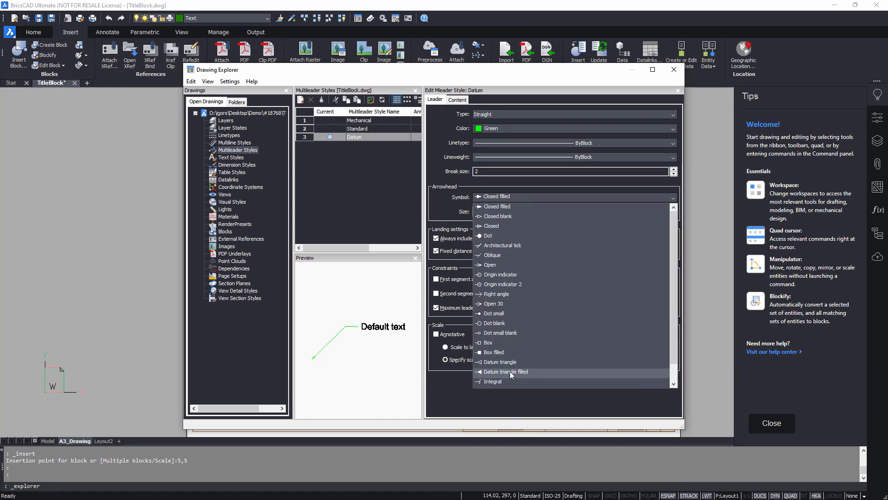
left_click(505, 372)
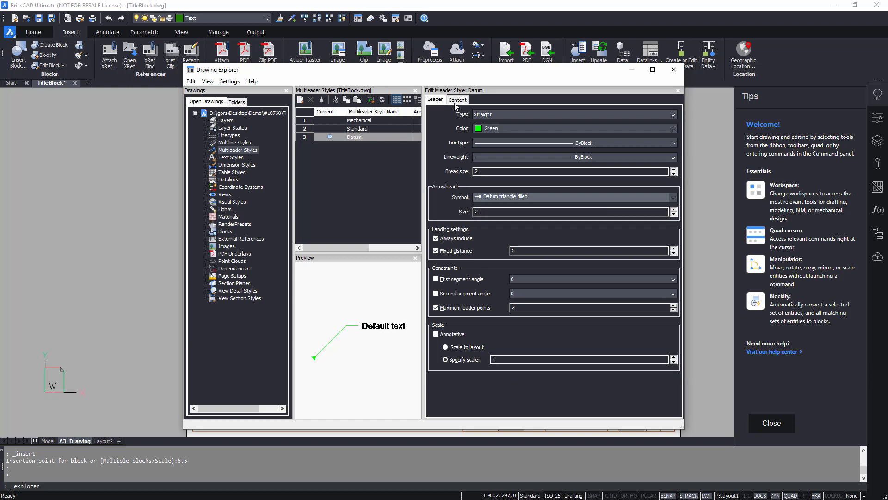
Set Datum's content to Custom_1 text in colour 150, framed, default text A
left_click(457, 100)
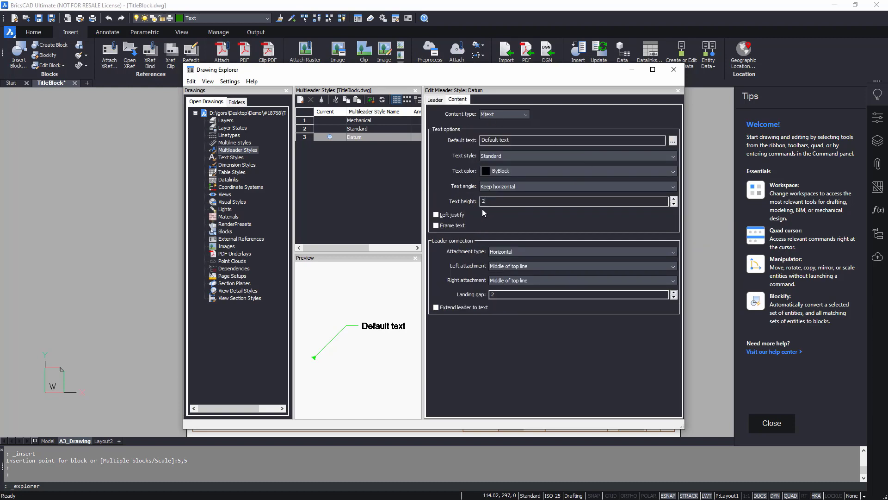
left_click(674, 155)
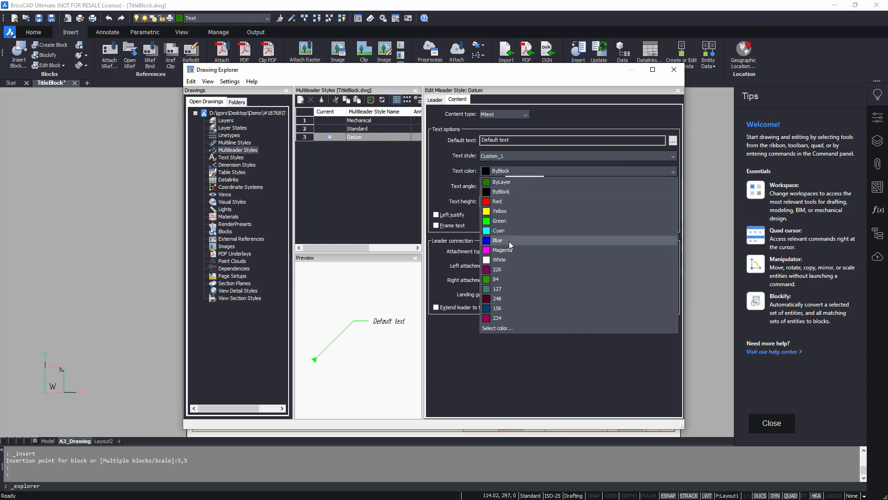
left_click(497, 327)
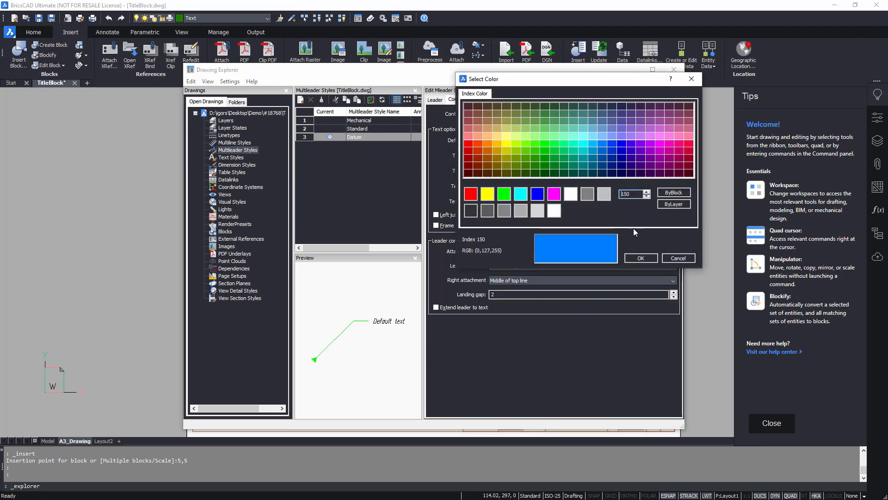
left_click(640, 257)
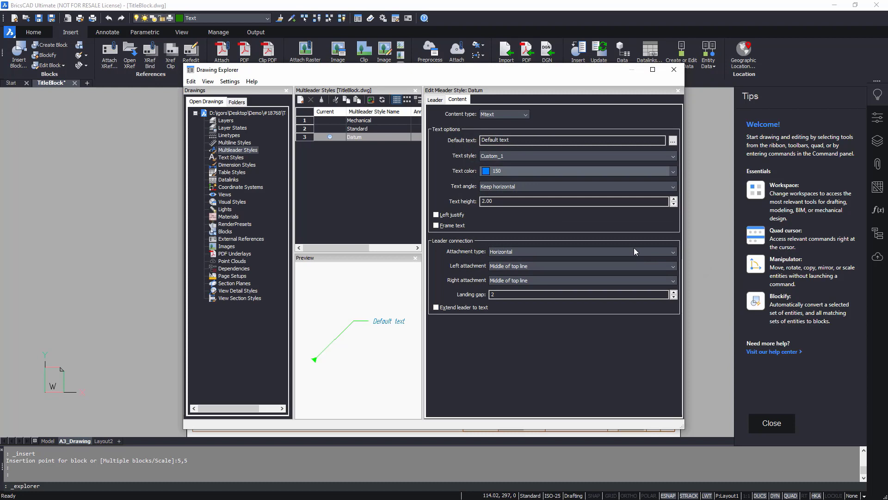
left_click(436, 224)
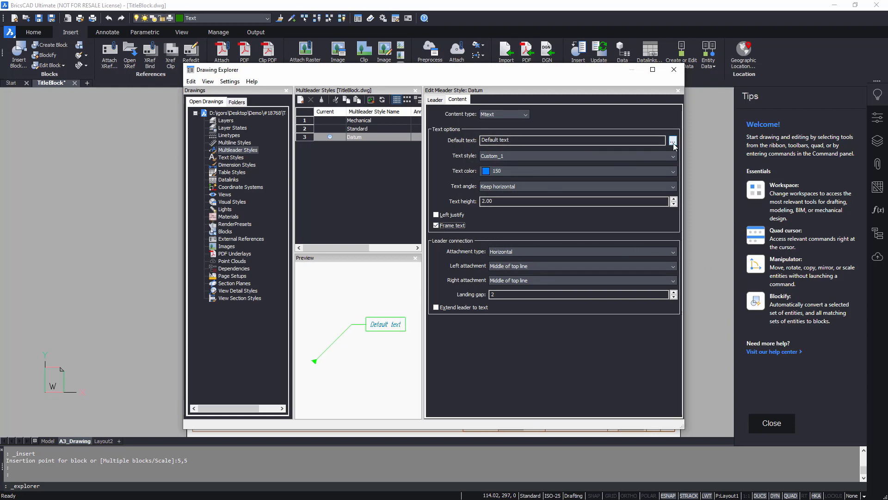
left_click(674, 140)
type("A")
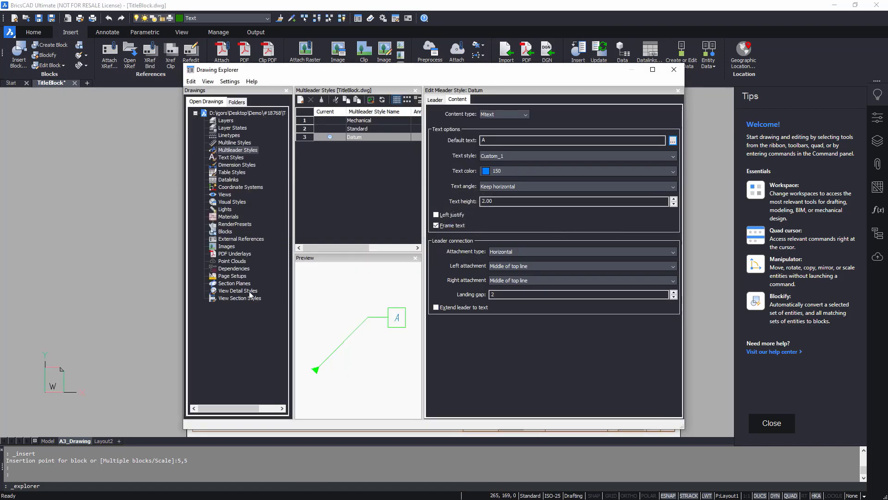
Create view detail style Custom_VDS with Custom_1 magenta identifier text and a cyan boundary line
left_click(236, 290)
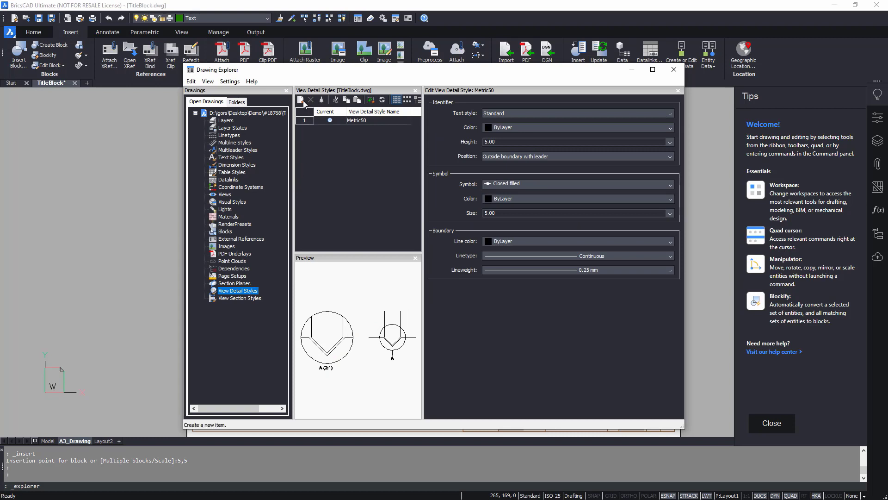
left_click(302, 100)
type("Custo")
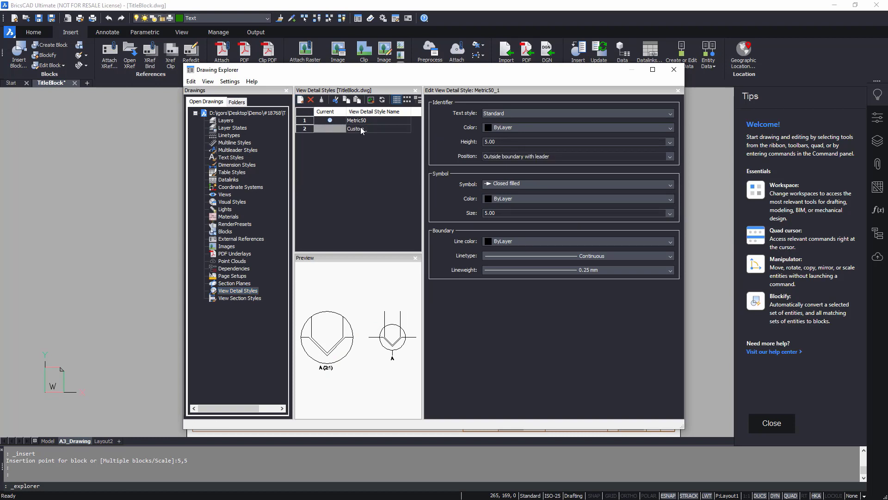
type("_VDS")
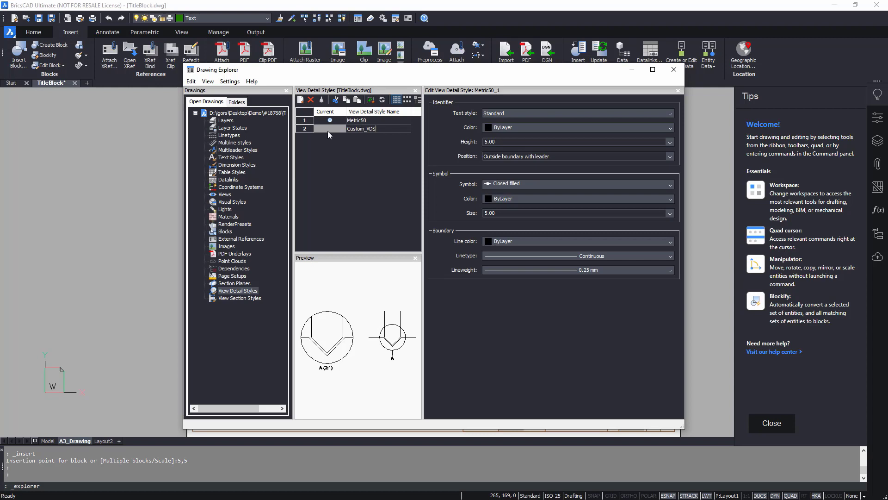
left_click(670, 112)
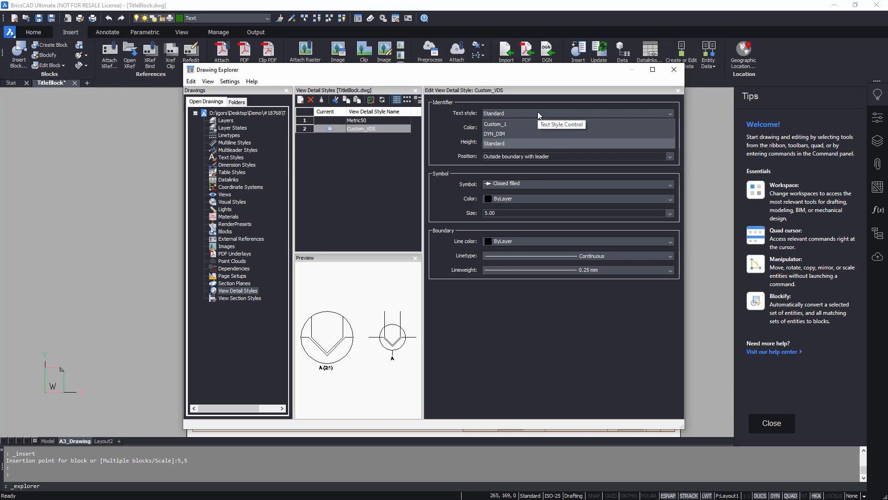
left_click(494, 124)
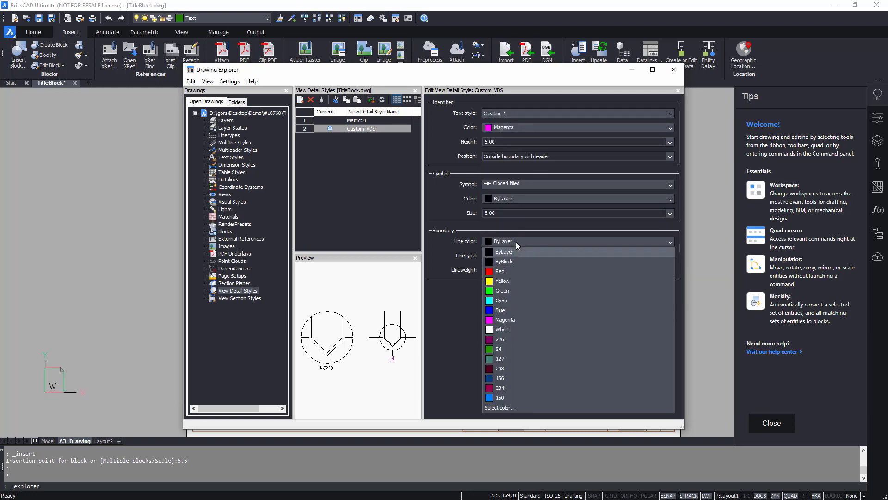
left_click(501, 300)
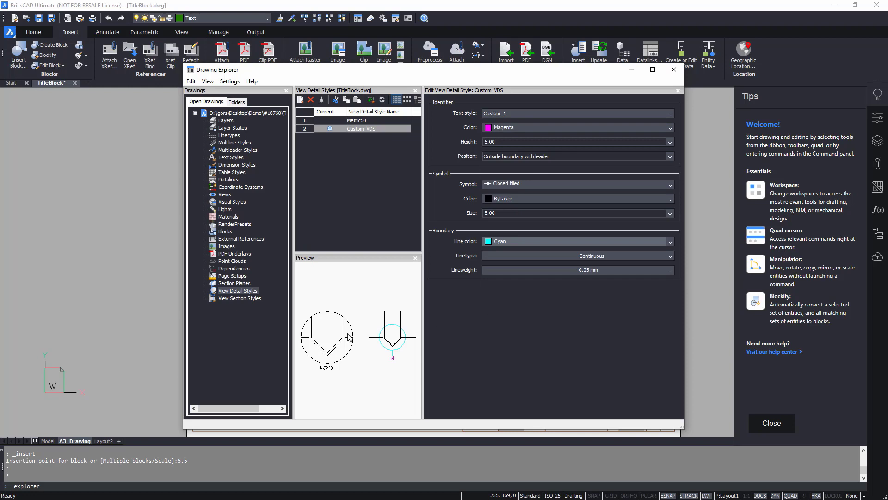
left_click(239, 298)
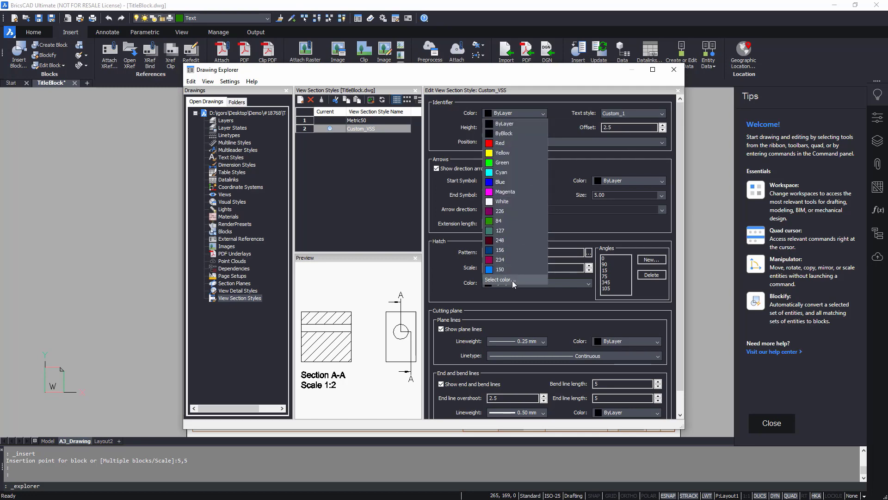
Give Custom_VSS colour 238 identifiers above the direction line and colour 84 arrows
left_click(499, 280)
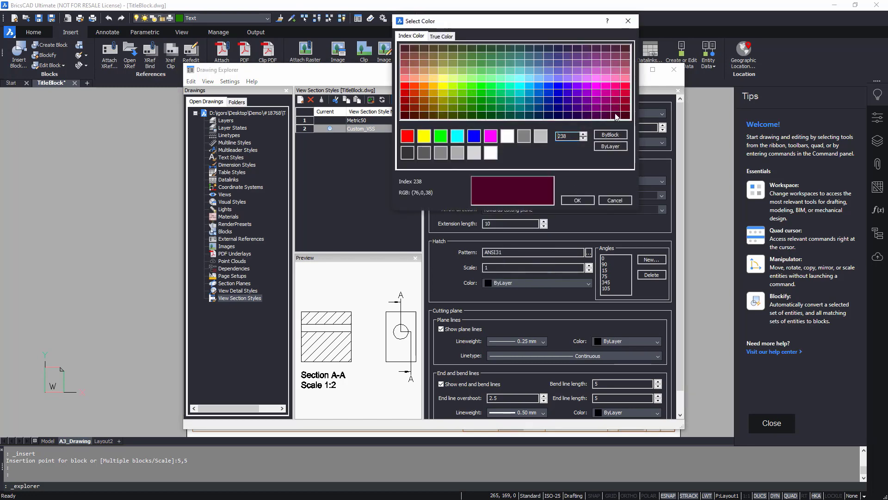
left_click(578, 200)
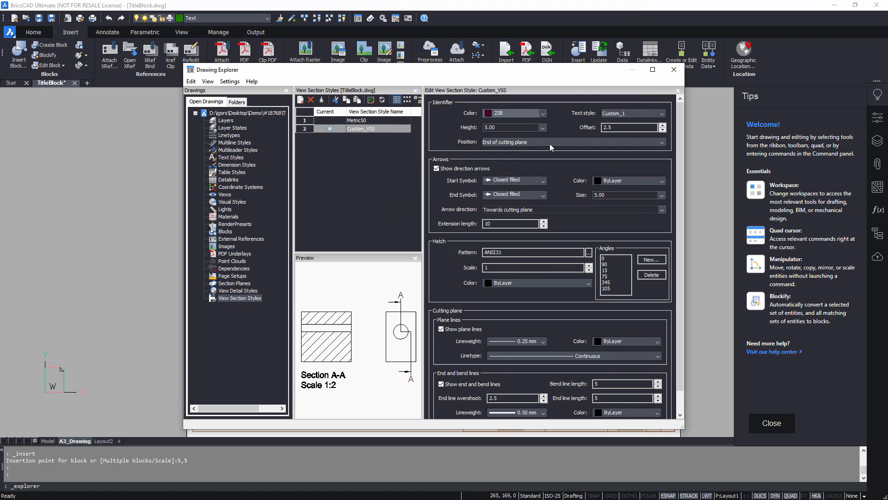
left_click(662, 142)
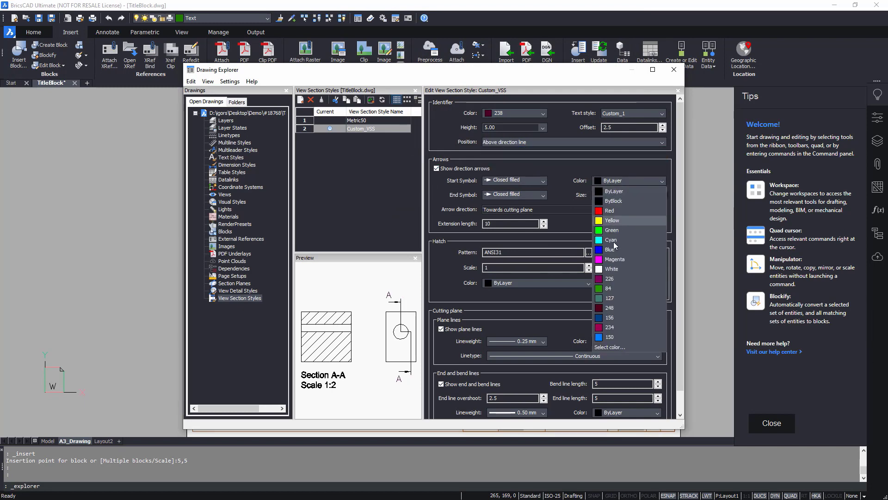
left_click(609, 288)
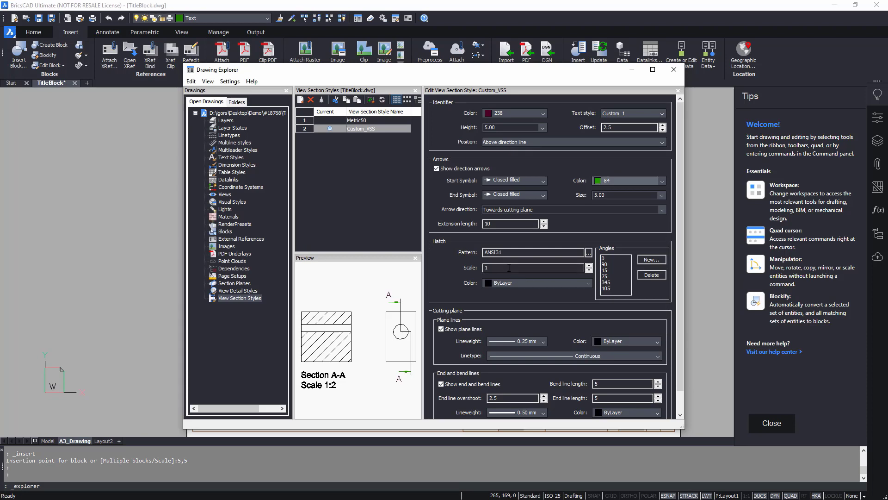
Set a 0.5-scale colour 161 hatch, hide plane lines, and close Drawing Explorer
type("0.5")
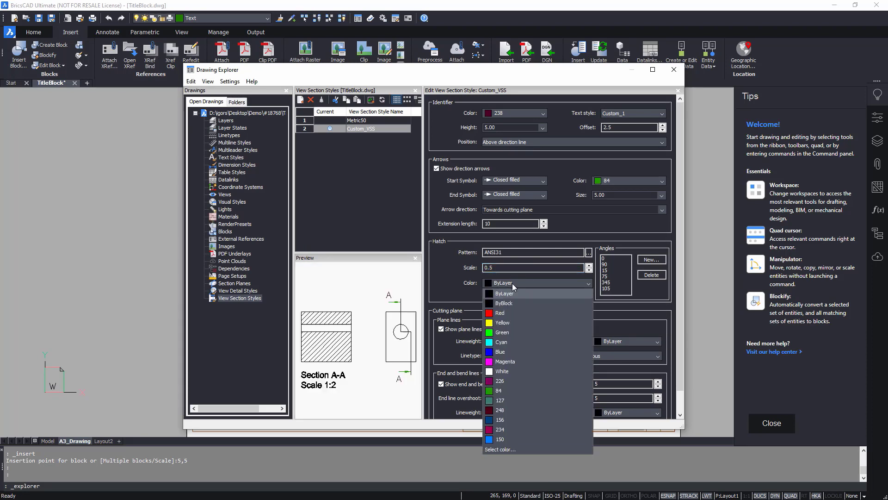
left_click(499, 449)
type("161")
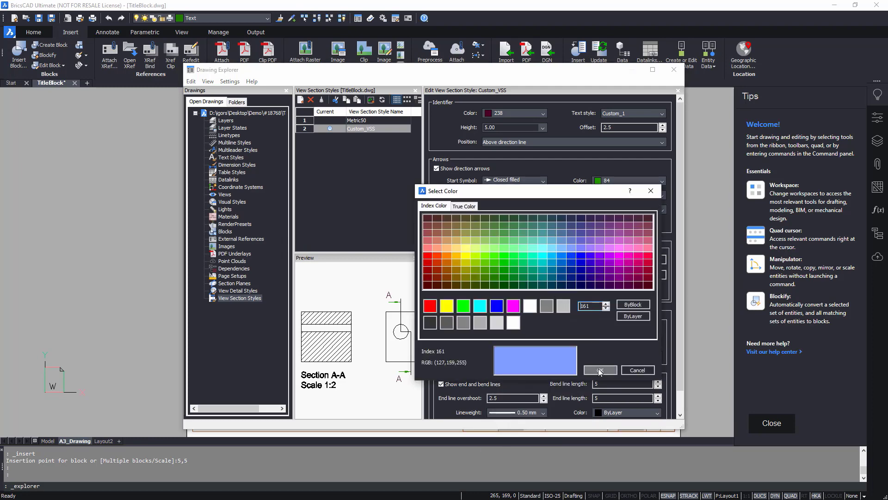
left_click(600, 370)
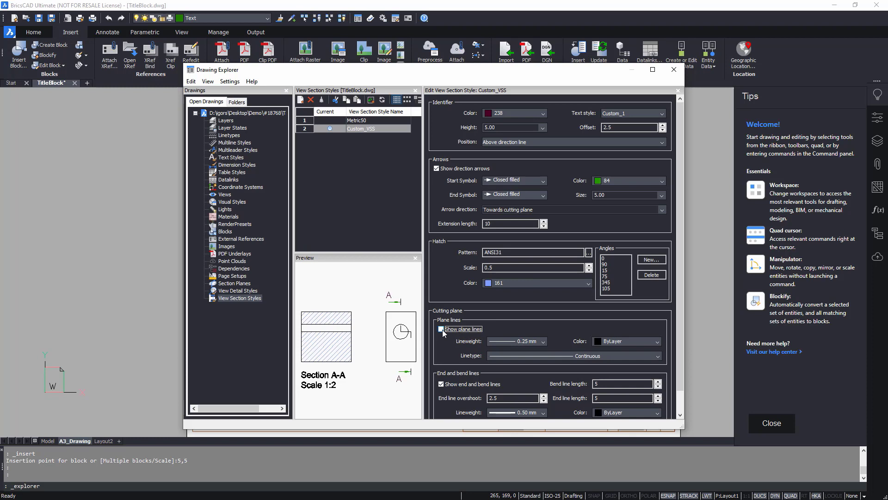
scroll("down", 3)
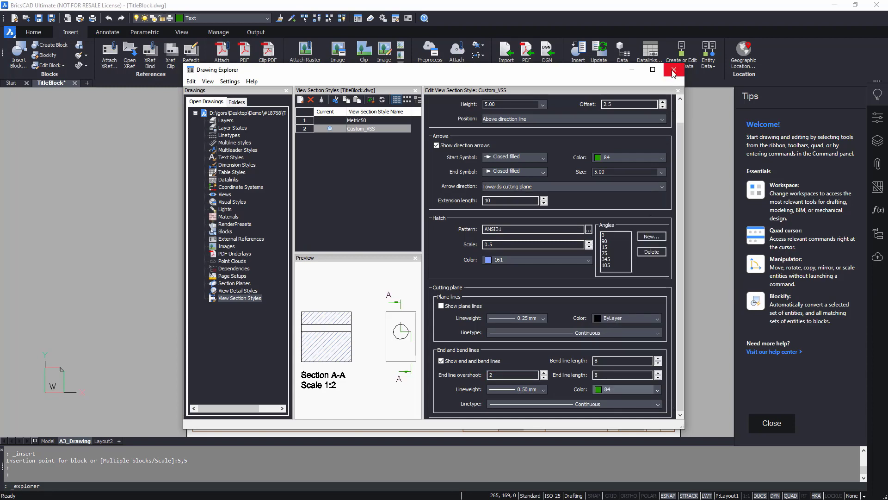
left_click(673, 71)
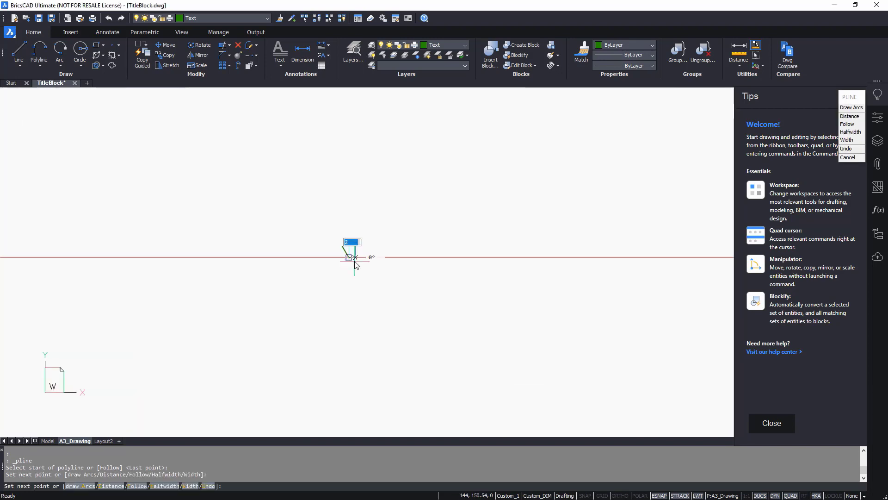
mouse_move(398, 186)
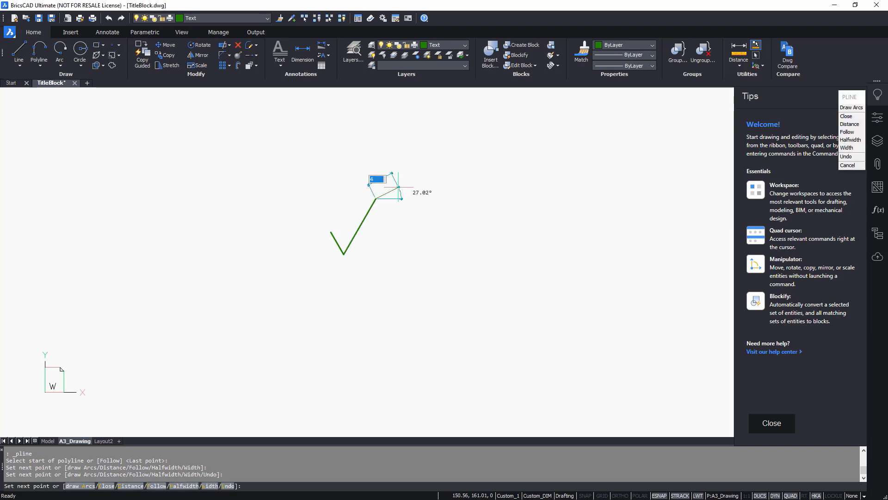
Draw the check-mark polyline for the roughness symbol
left_click(70, 31)
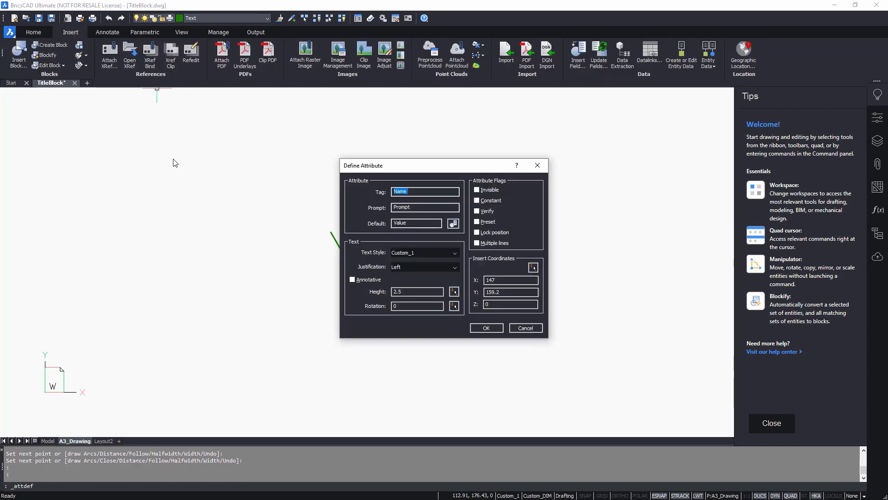
Define a right-justified Roughness attribute with default value Ra 1.6
type("Roughness")
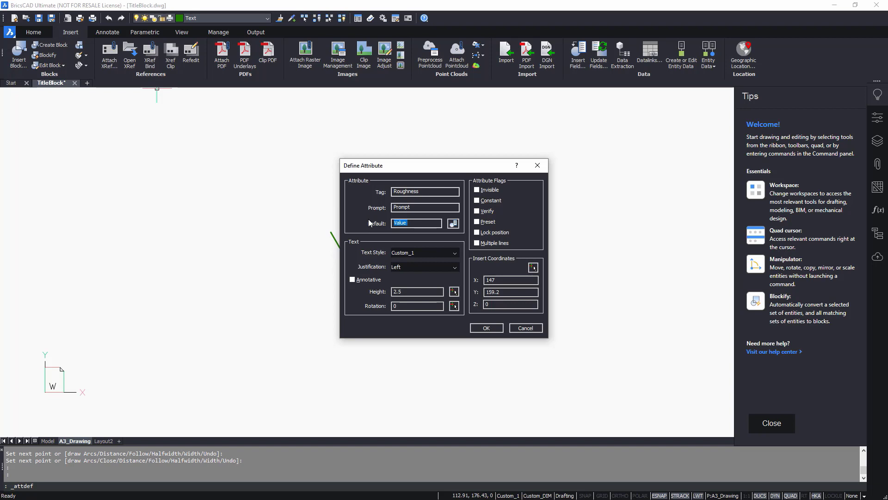
type("Ra 1.6")
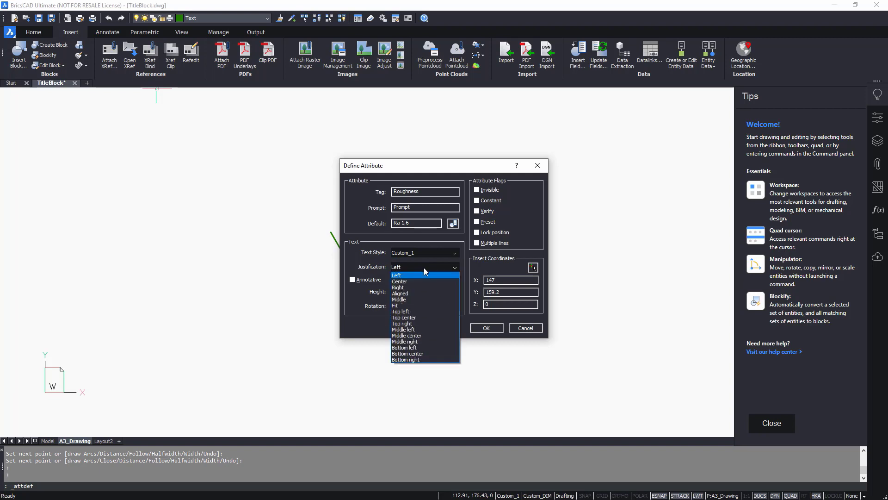
left_click(398, 287)
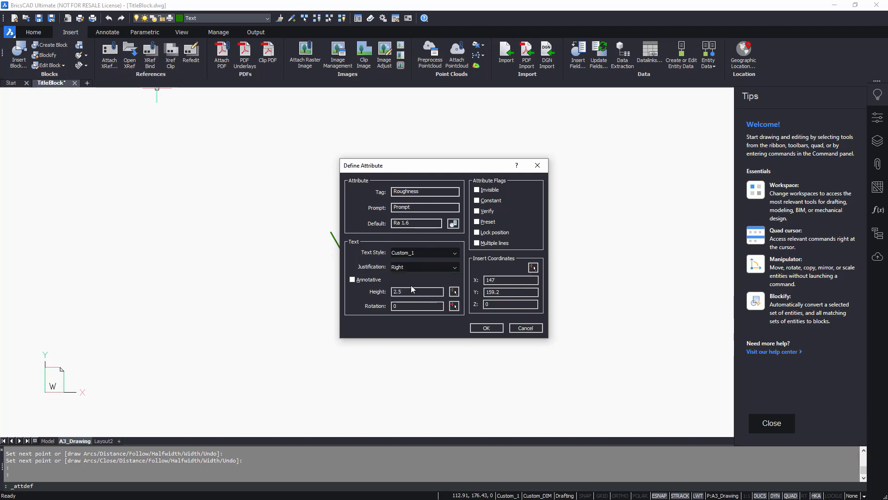
left_click(487, 328)
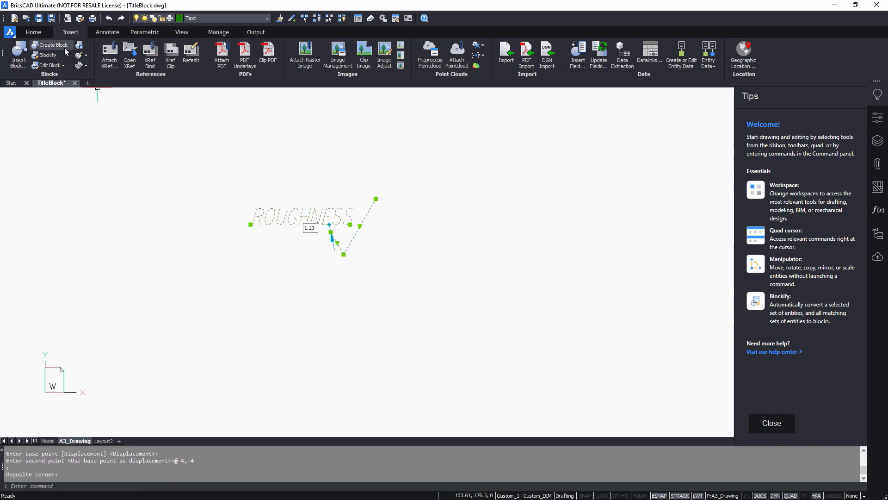
Create a block named Roughness from the check-mark symbol and its attribute
left_click(52, 45)
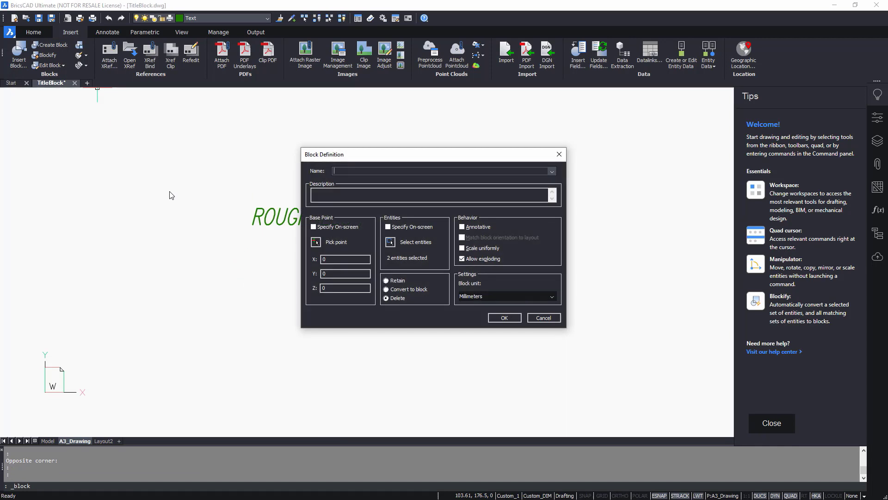
type("Roughness")
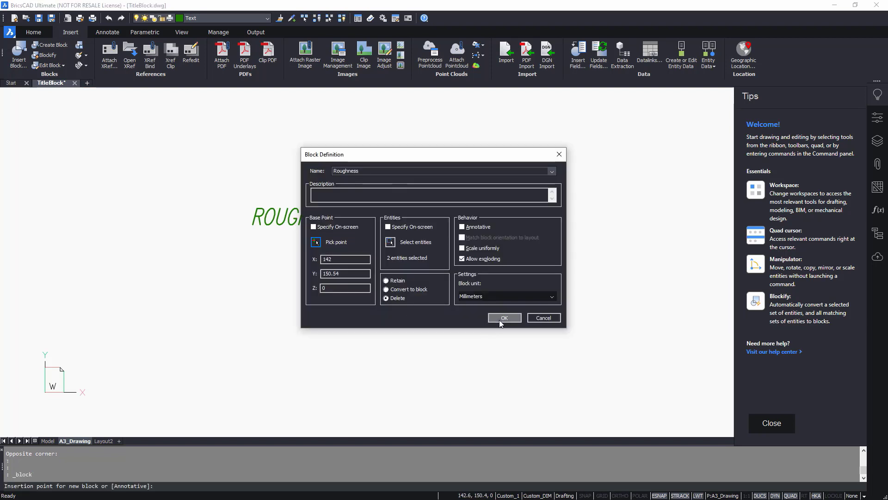
left_click(504, 317)
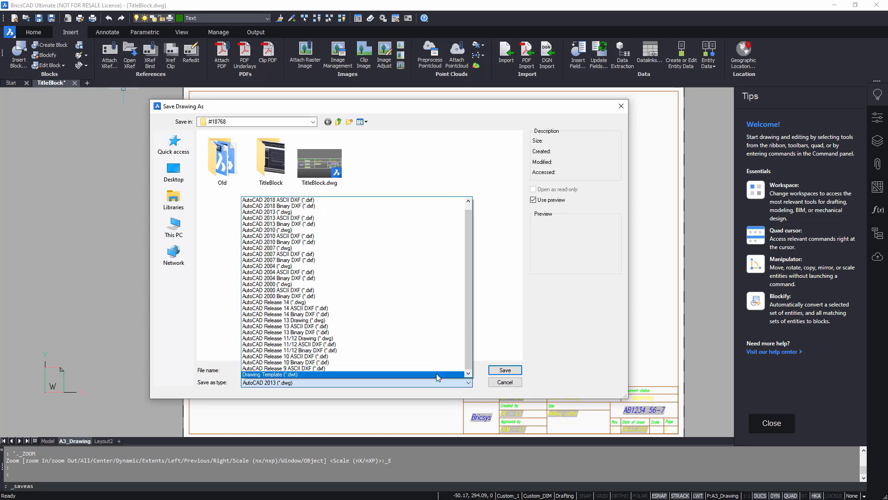
Save the drawing as the Drawing Template file A3_Mechanical_Template.dwt
left_click(271, 373)
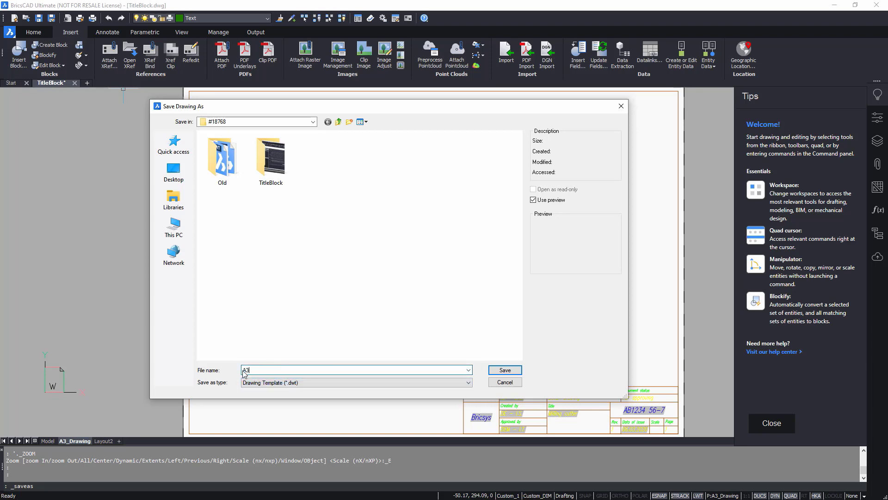
type("_Mechanical_")
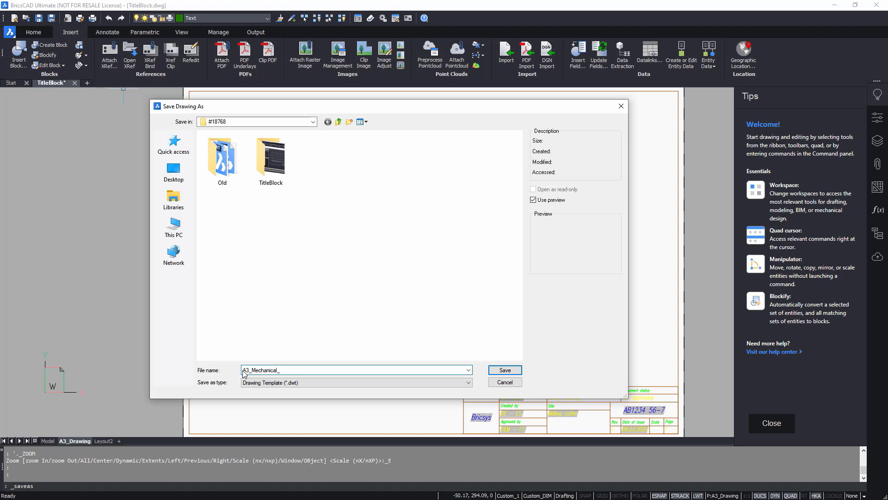
type("Template")
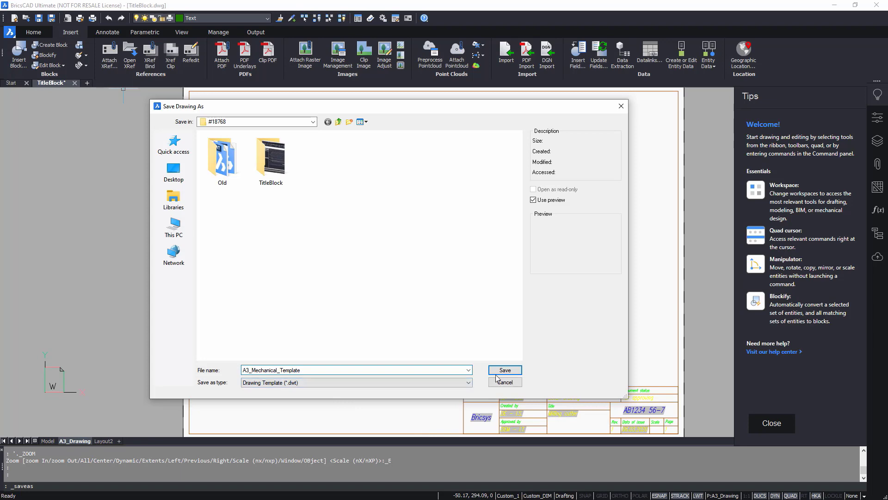
left_click(506, 370)
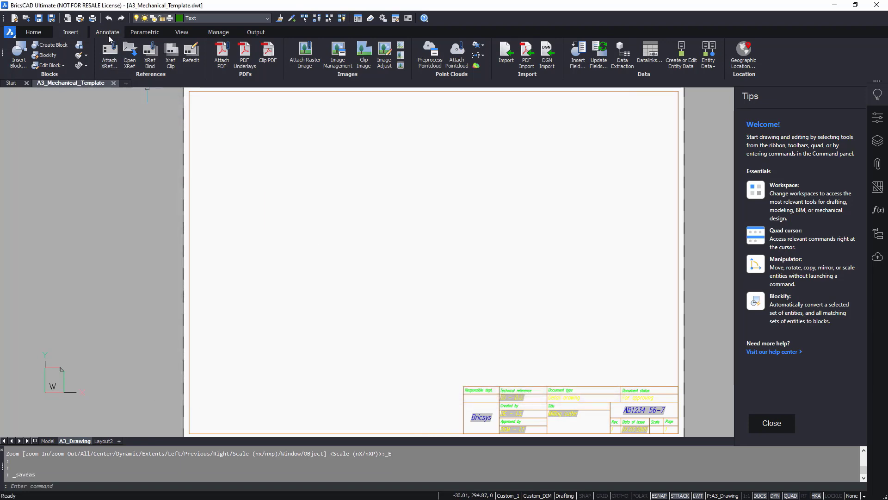